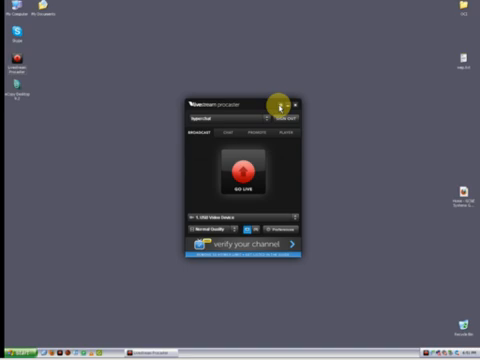
Bring up the Preferences window from the settings gear to reach the Audio settings.
click(296, 102)
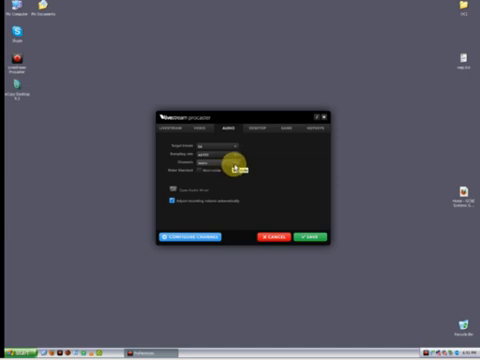
click(224, 156)
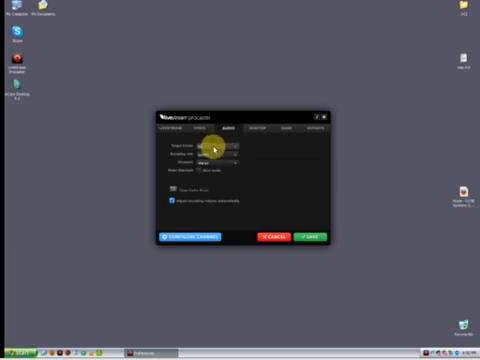
click(212, 152)
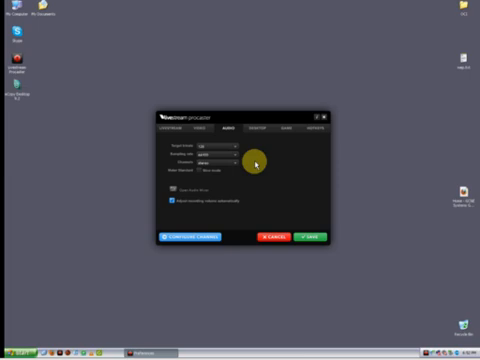
click(218, 148)
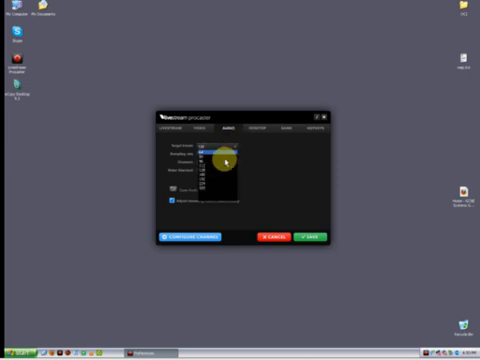
click(210, 148)
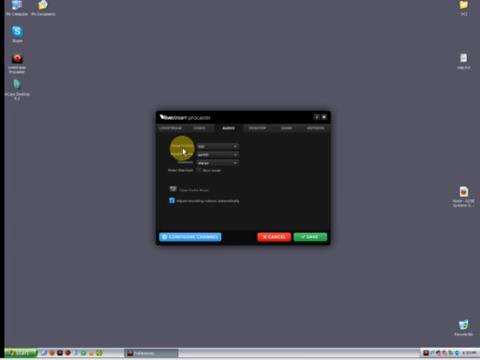
click(220, 158)
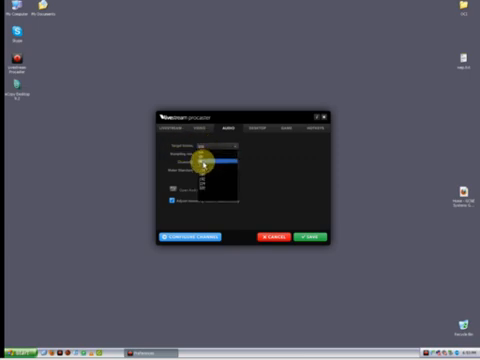
click(216, 156)
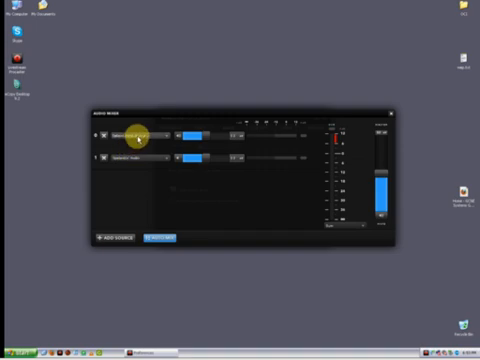
mouse_move(140, 136)
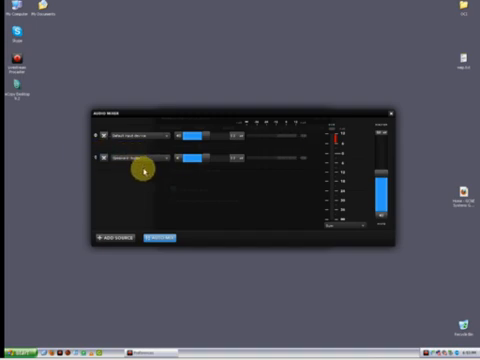
mouse_move(142, 170)
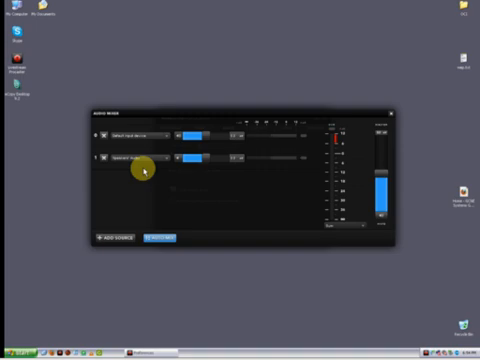
Leave Preferences and bring up the Audio Mixer with the microphone and speaker channels.
click(304, 158)
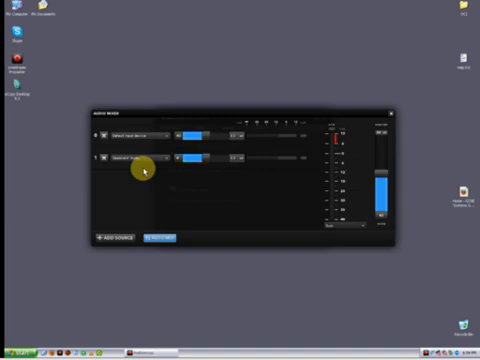
click(304, 156)
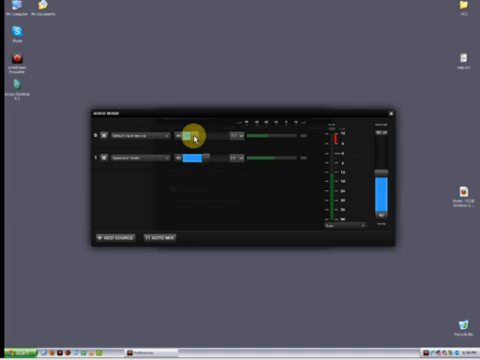
Lower the microphone slider so its level balances against the speakers.
click(302, 156)
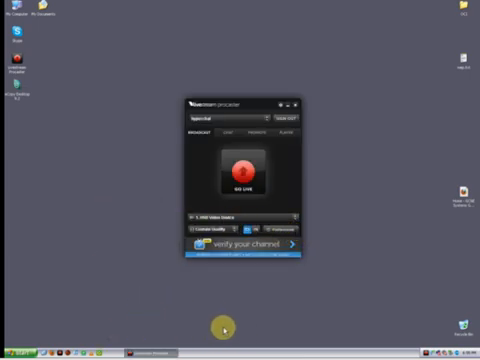
mouse_move(112, 330)
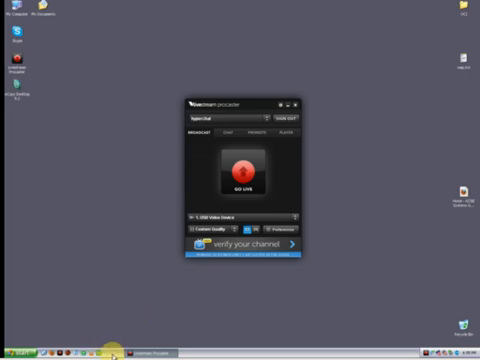
mouse_move(152, 260)
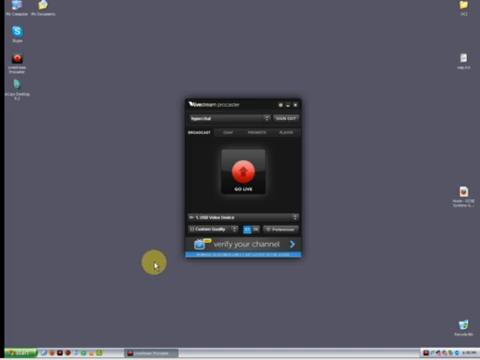